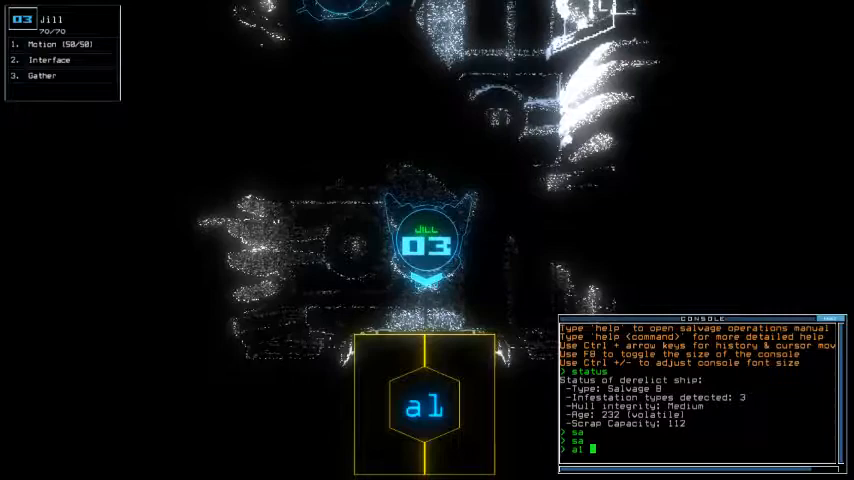
Confirm the dock command so the ship docks at airlock a1 and the mission starts.
key("Return")
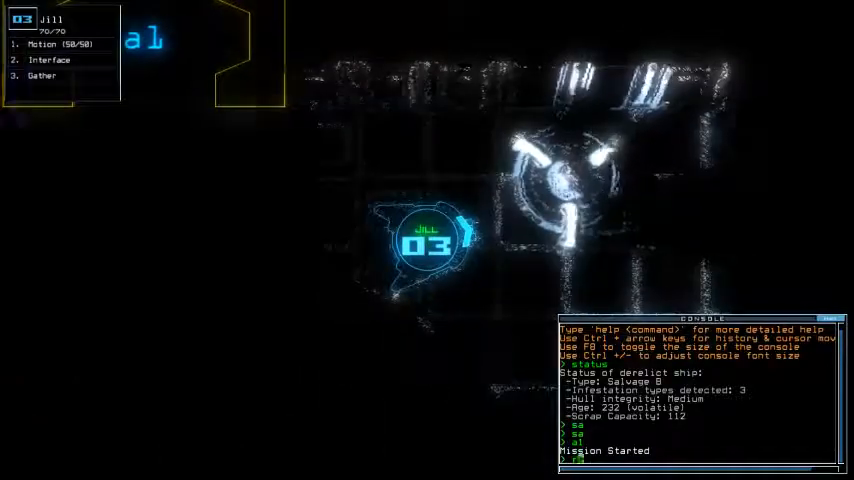
Send a drone remotely into room r2 to begin mapping the derelict.
type("remote r2; remote r7")
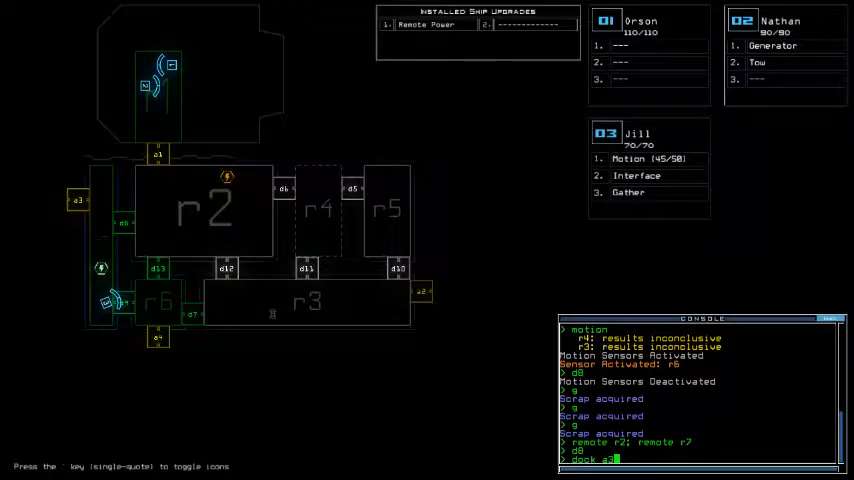
type("vacuum r6 a4")
key("Return")
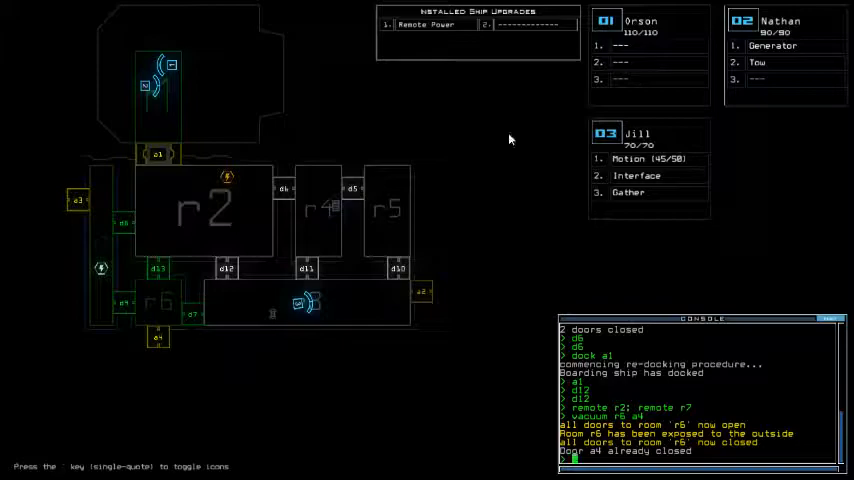
mouse_move(557, 261)
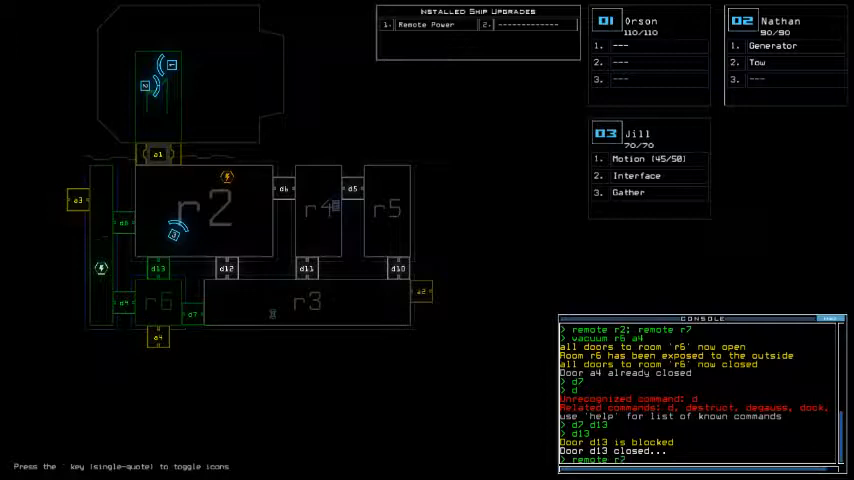
Enter the 'remotem' command to reactivate motion sensors near airlock a1.
type("remotem")
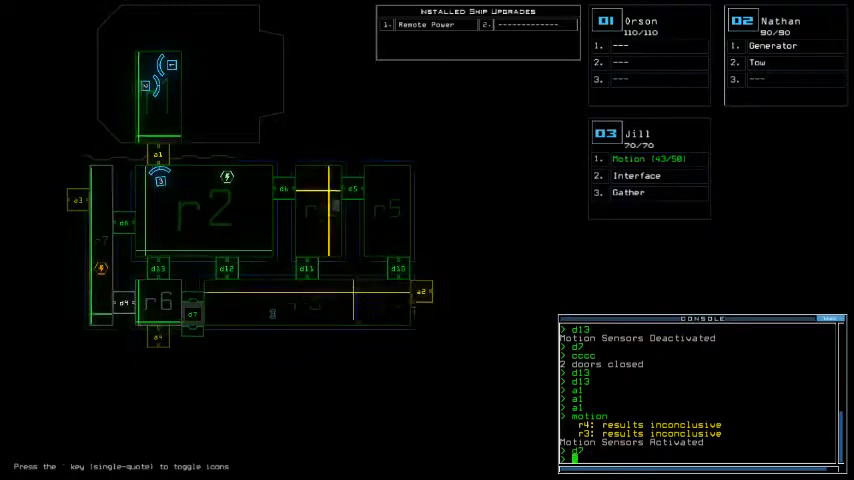
Request the derelict status report with the 'status' command.
type("status")
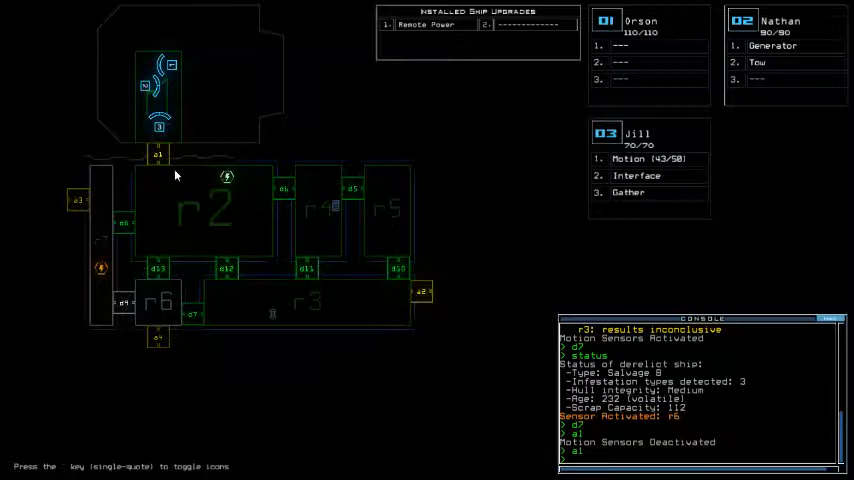
mouse_move(307, 90)
type("vacuum r3 a2")
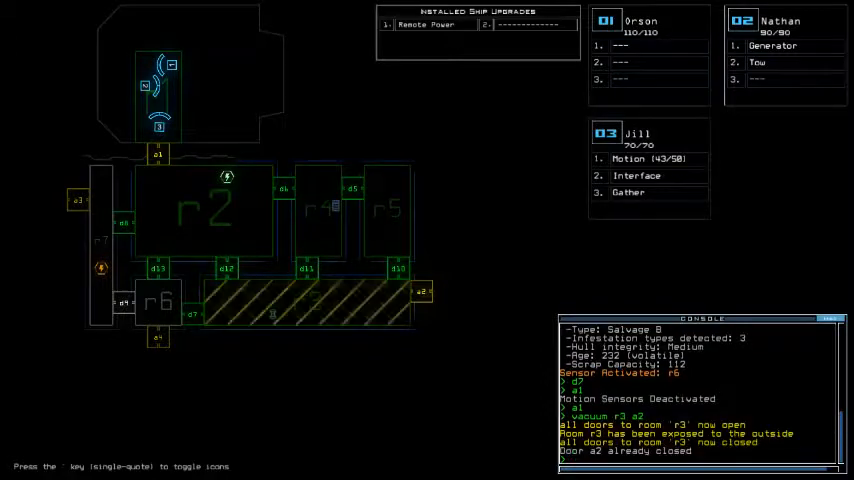
Dock the boarding ship at airlock a2 to vent room r3 to space.
type("dock a2")
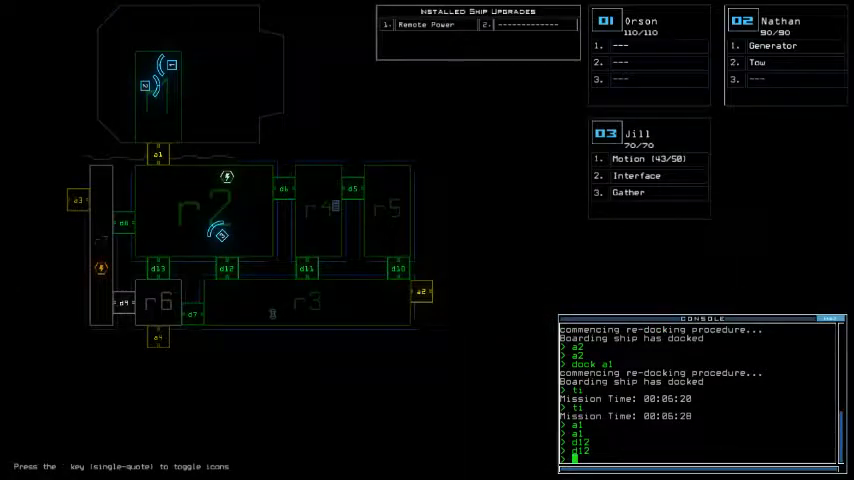
type("vacuum r3 a2")
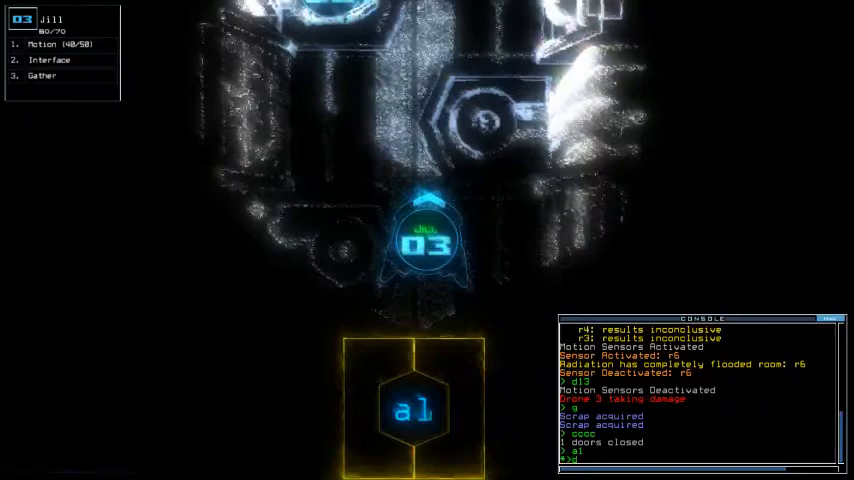
Run the 'degauss' command before leaving the derelict.
type("degauss")
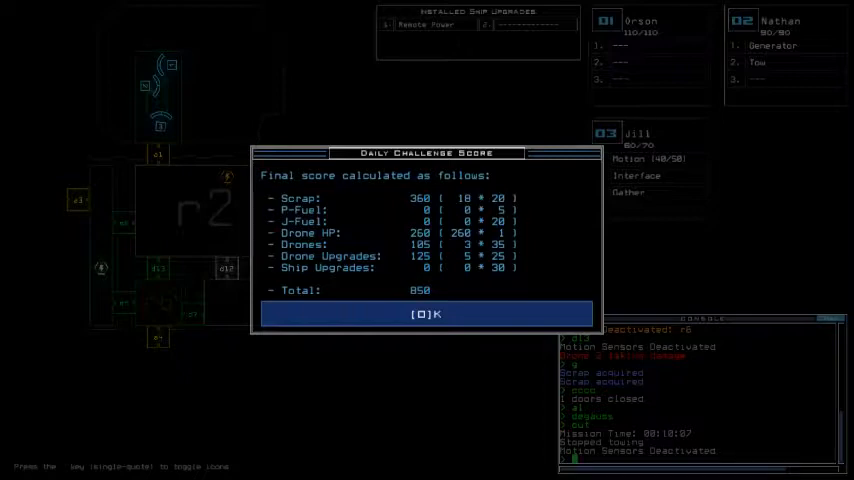
Accept the Daily Challenge Score of 850 to reach the daily leaderboard.
left_click(425, 313)
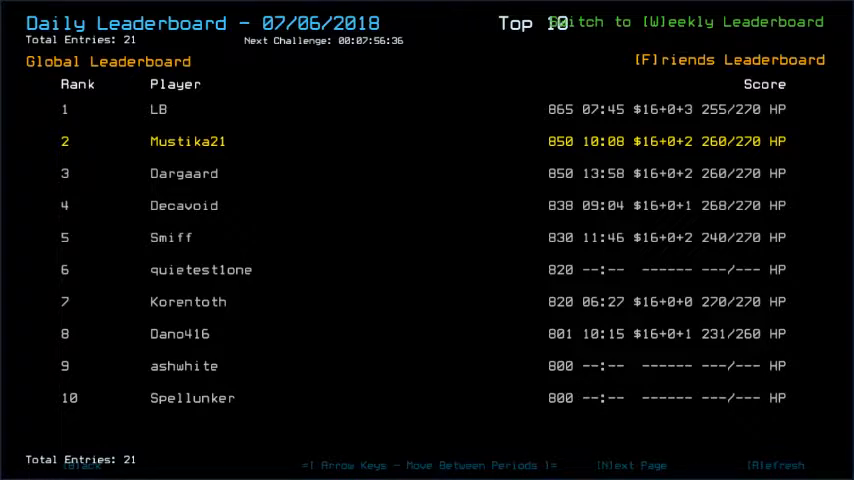
Switch the daily leaderboard to the Friends rankings view.
left_click(720, 60)
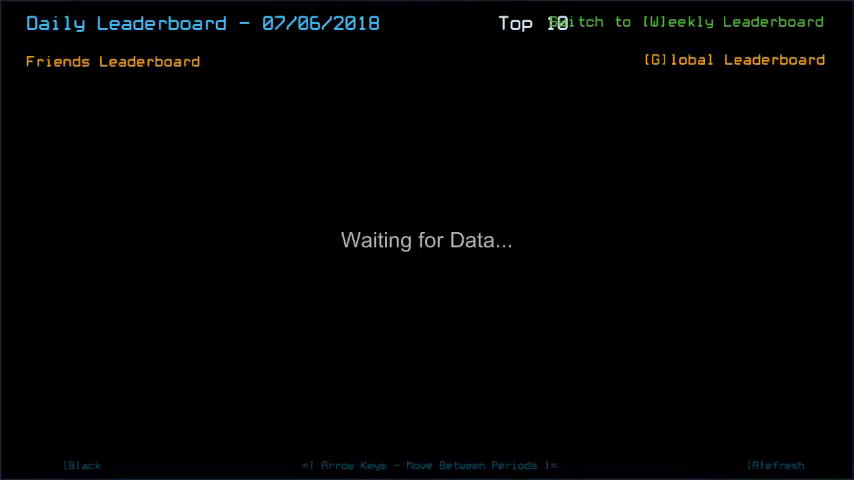